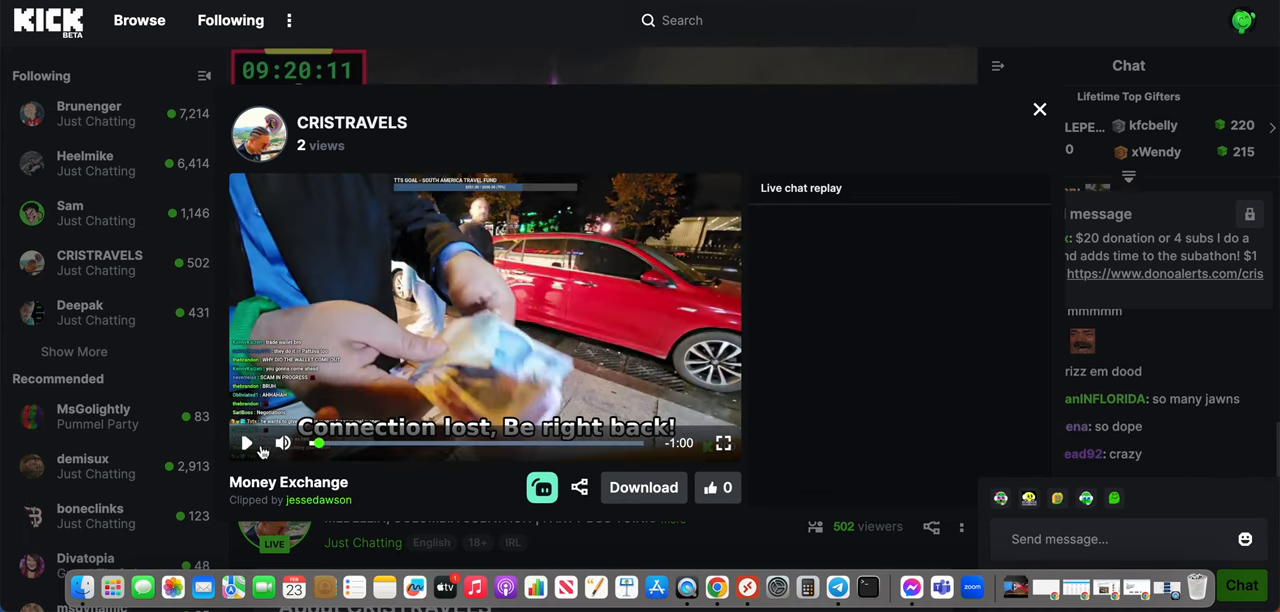
# Step: Play CRISTRAVELS' 'Money Exchange' clip to the end alongside the chat replay
pyautogui.click(247, 443)
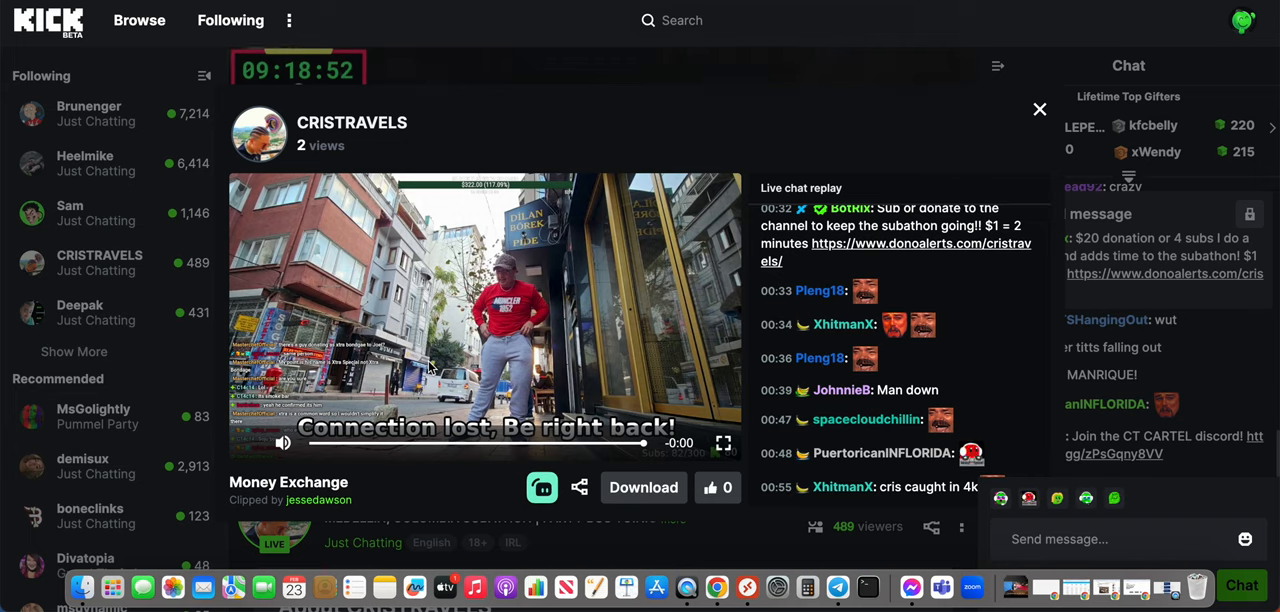
pyautogui.moveTo(435, 271)
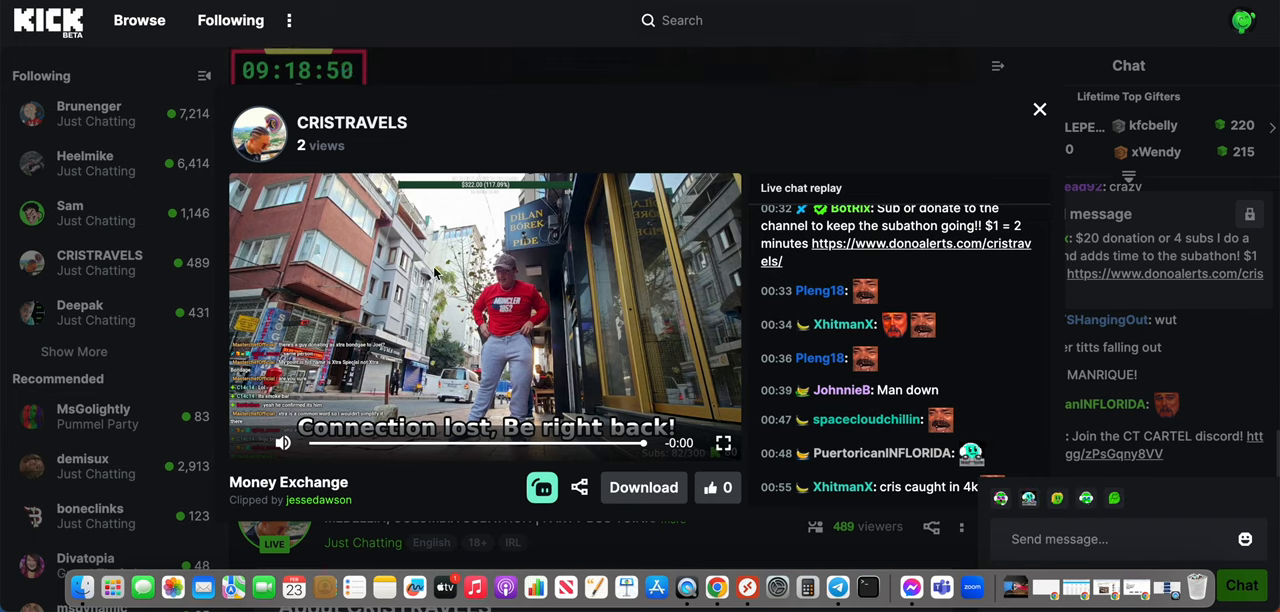